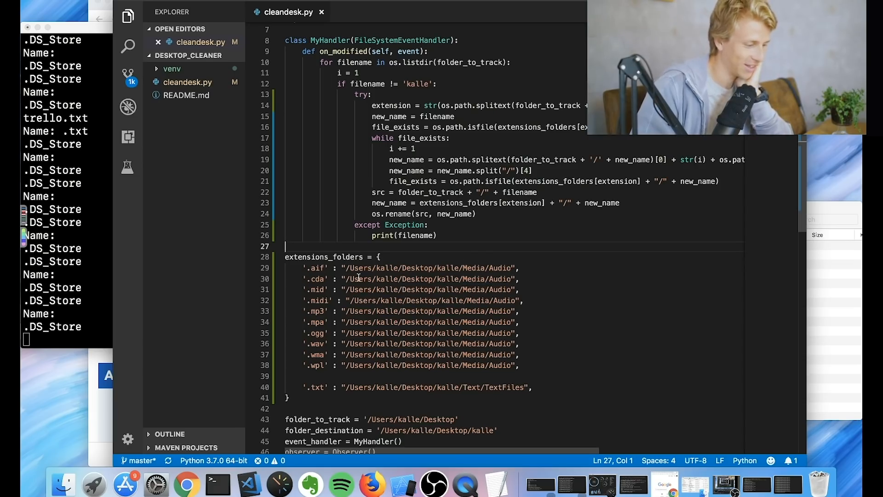
mouse_move(367, 279)
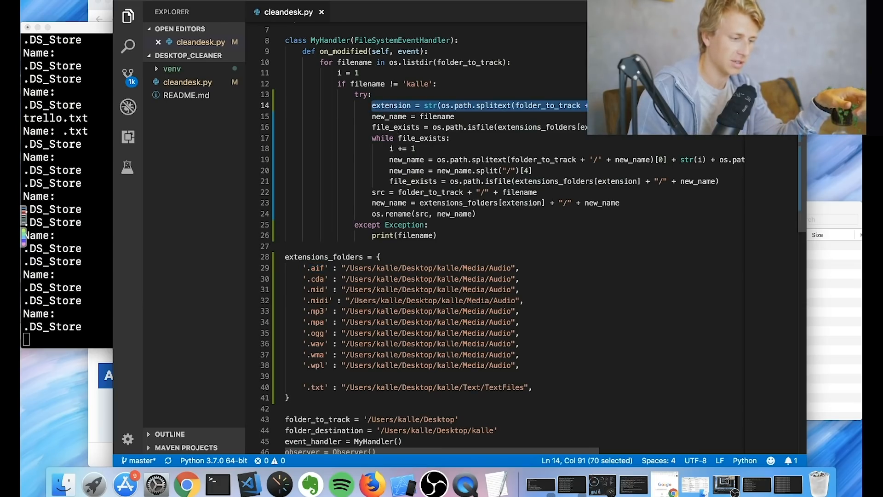
mouse_move(502, 268)
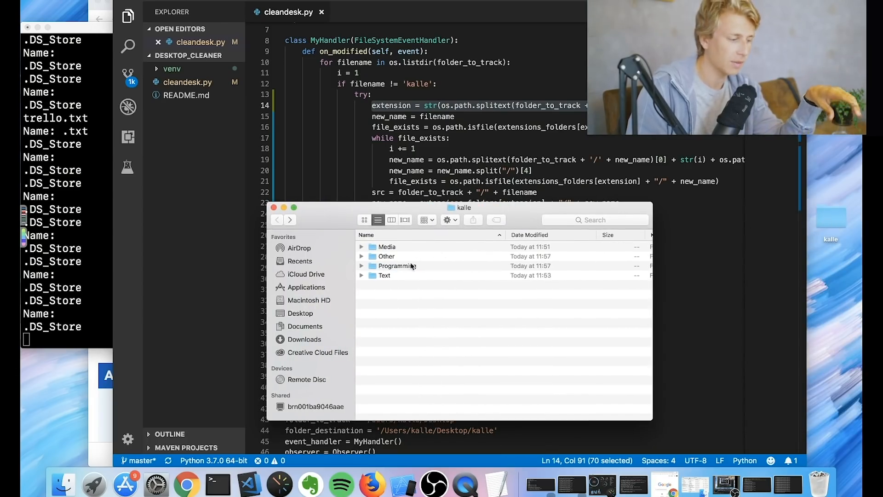
mouse_move(393, 276)
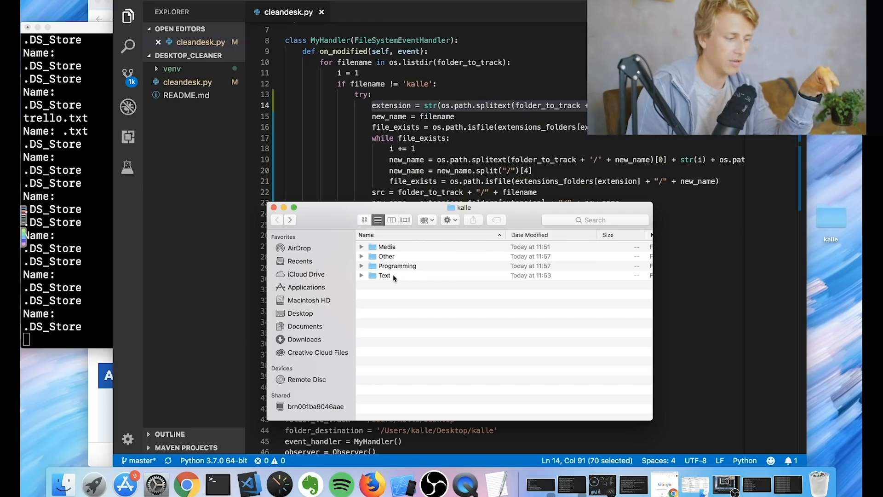
- Select and open kalle's Text category folder in Finder
left_click(385, 275)
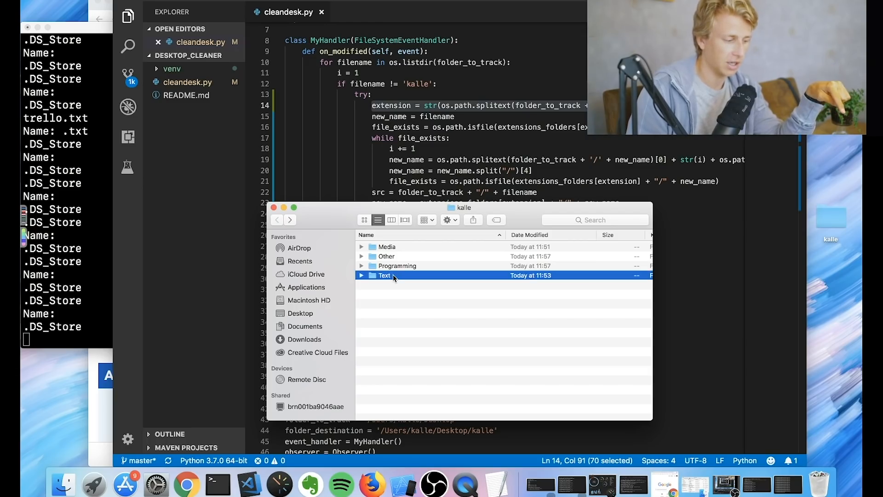
double_click(384, 274)
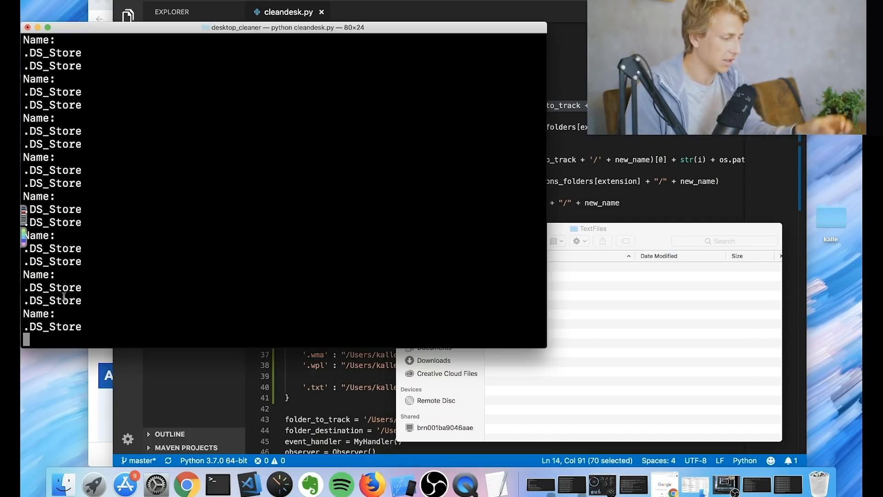
- Stop the running watcher and relaunch it with 'python cleandesk.py'
key("ctrl+c")
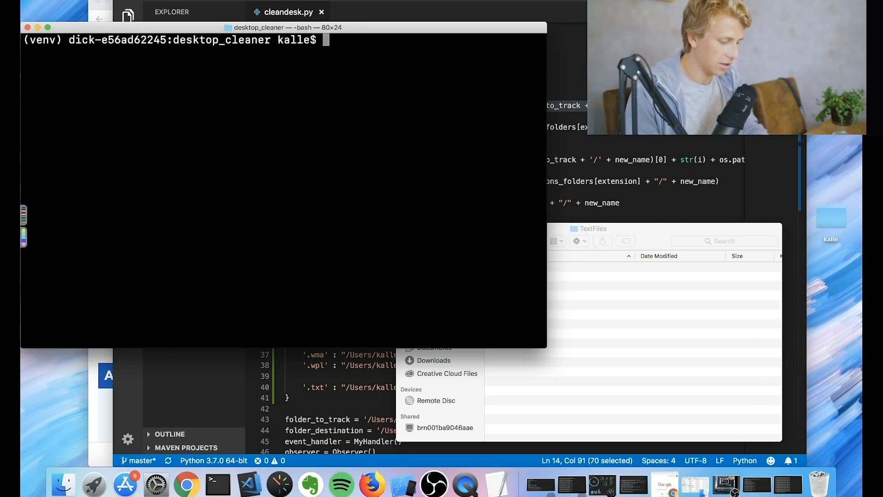
type("python cleandesk.py")
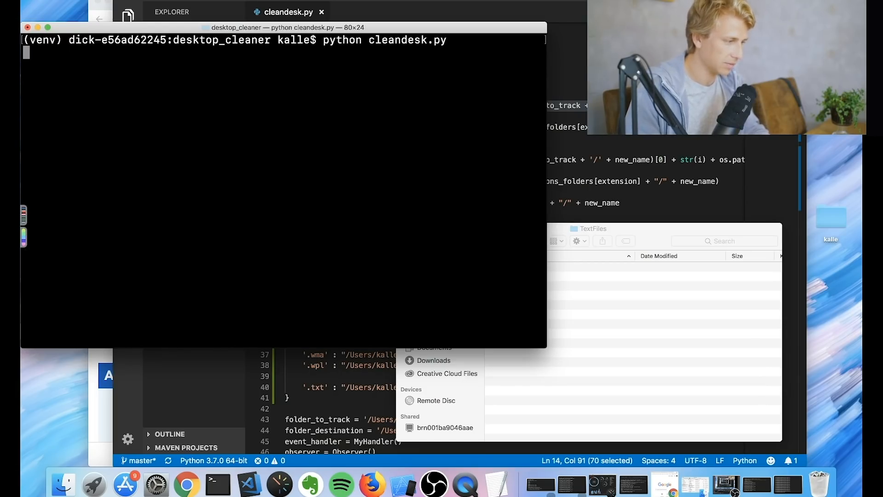
mouse_move(218, 483)
type("touch trello.txt")
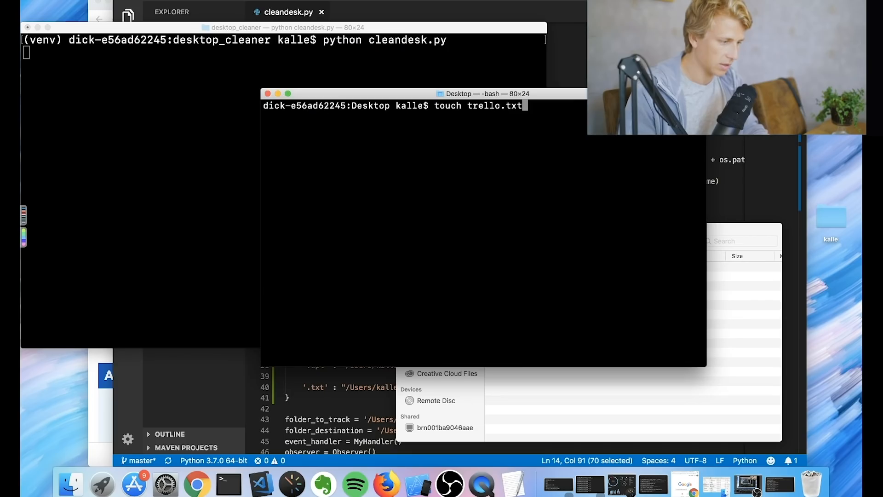
- Create trello.txt on the Desktop and name a new folder '2019'
key("enter")
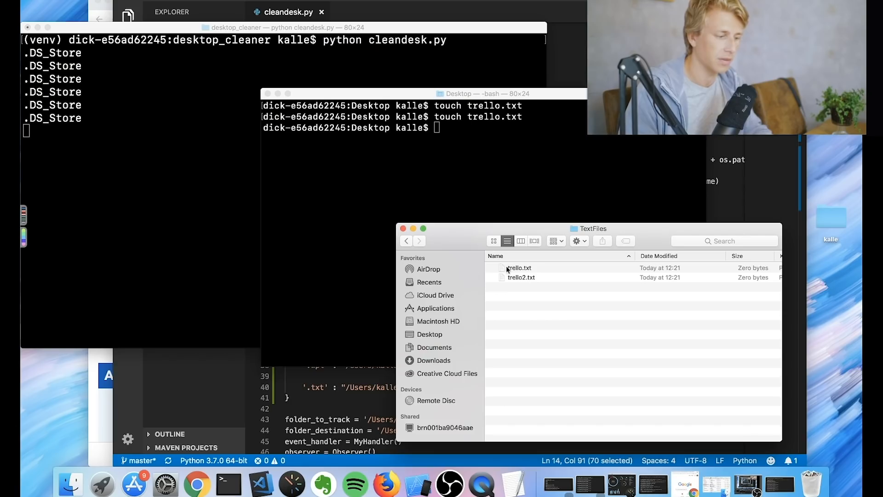
mouse_move(487, 297)
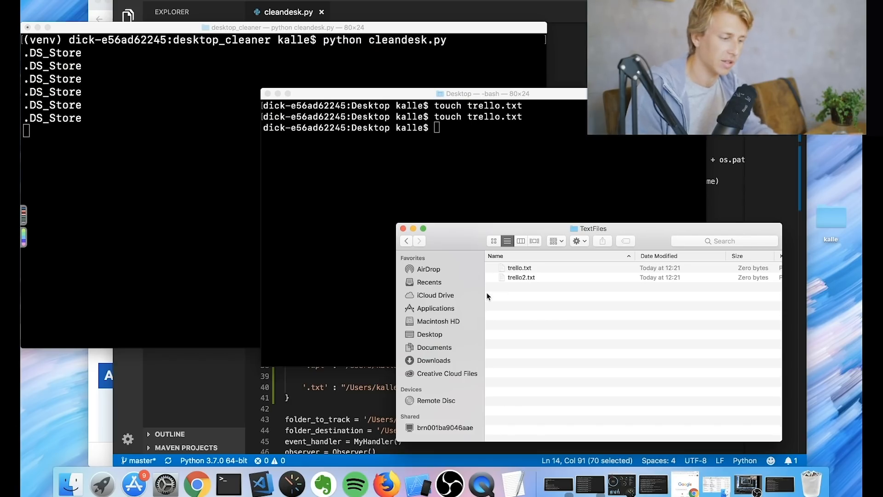
mouse_move(538, 323)
type("201")
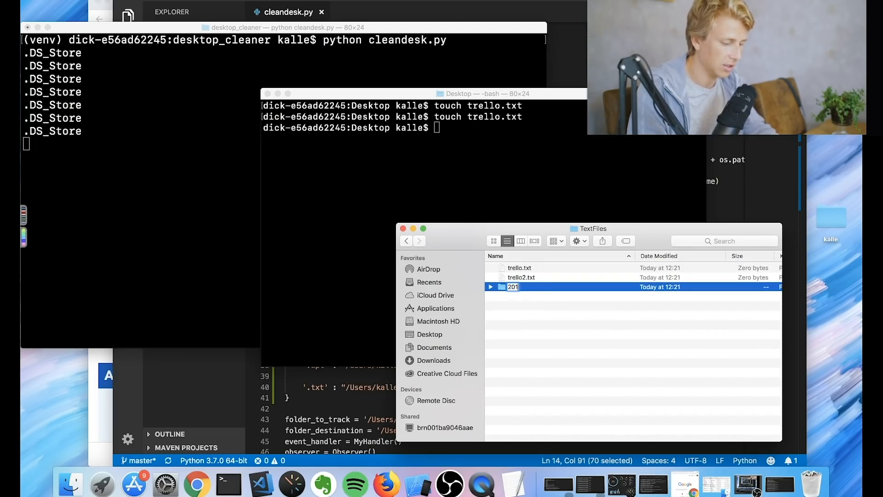
double_click(512, 286)
type("9")
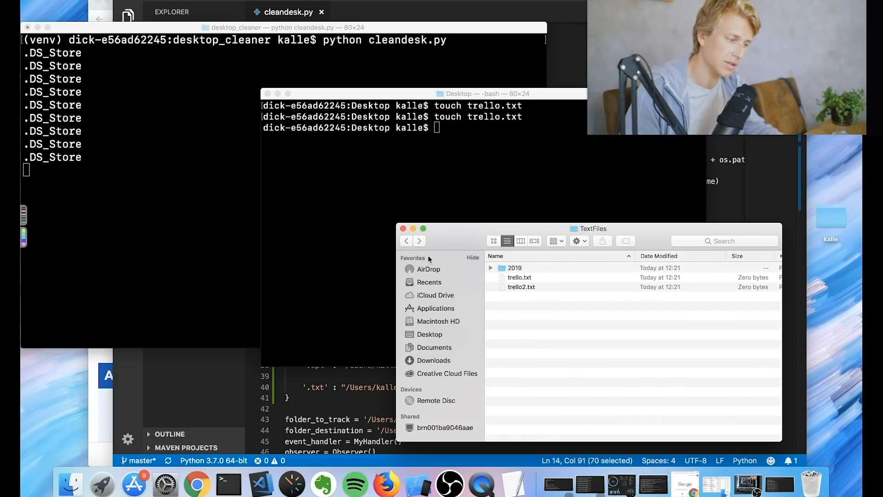
left_click(513, 268)
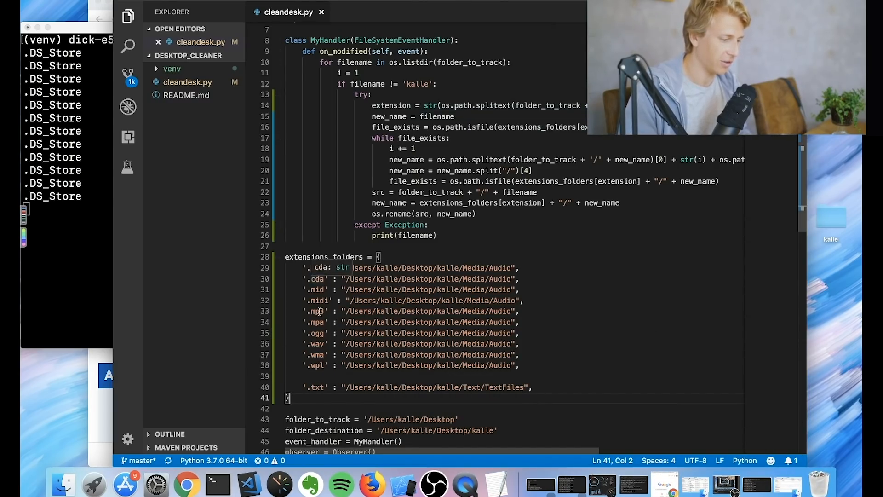
- Enlarge the VS Code editor window to show the full cleandesk.py script
left_click_drag(308, 278, 519, 369)
type("#Audio")
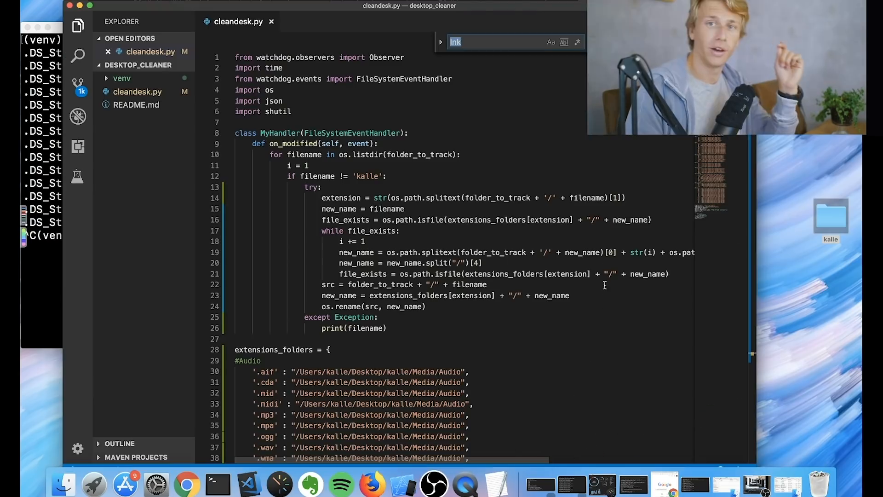
- Scroll through the extensions_folders mapping to review the Audio through Compressed sections
scroll("down", 3)
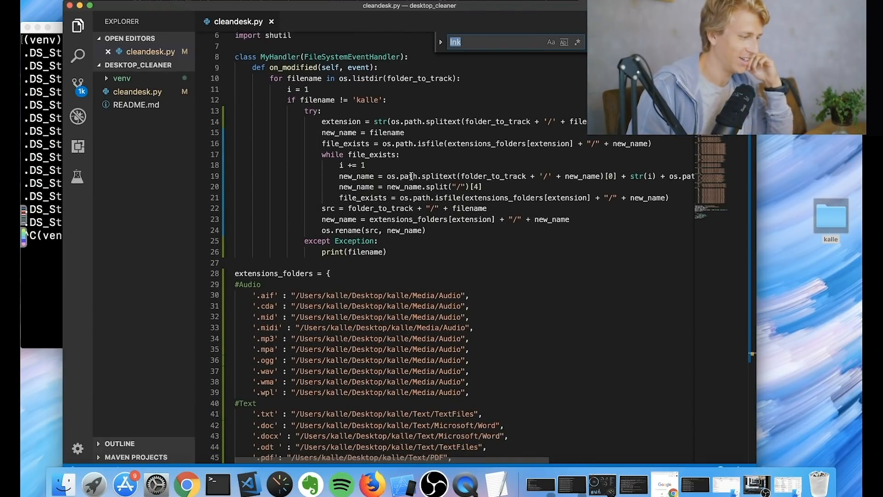
scroll("down", 3)
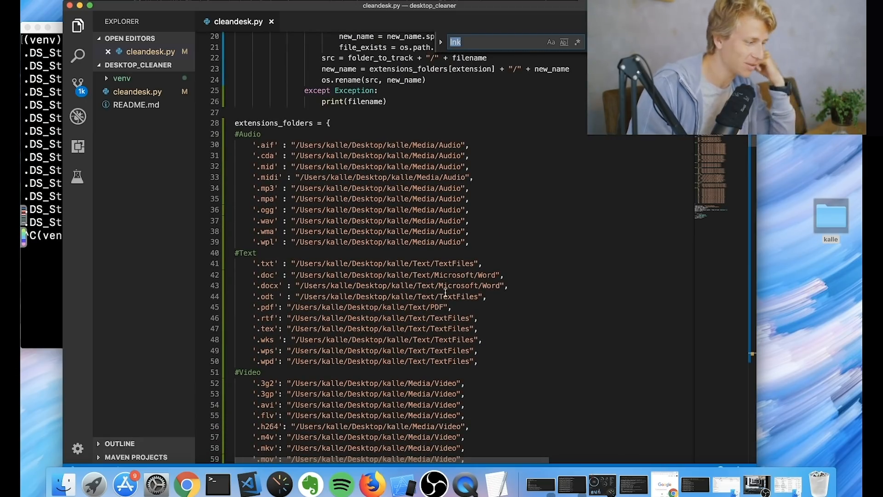
scroll("down", 3)
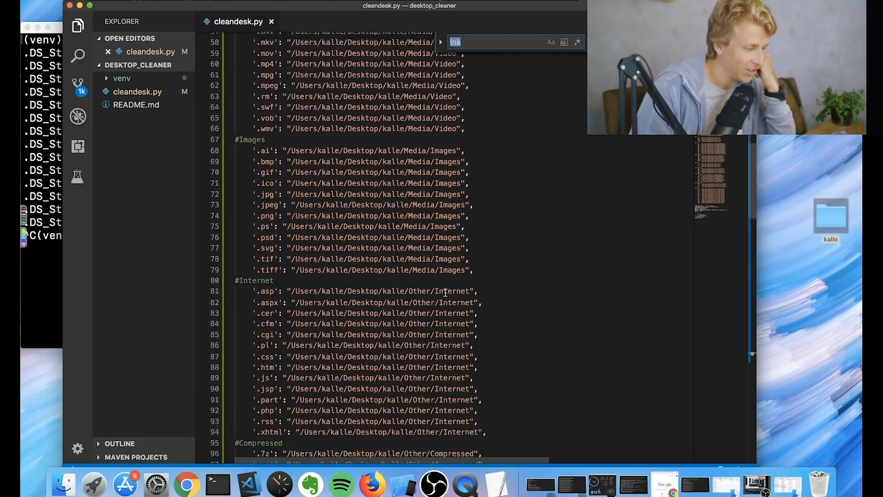
scroll("down", 3)
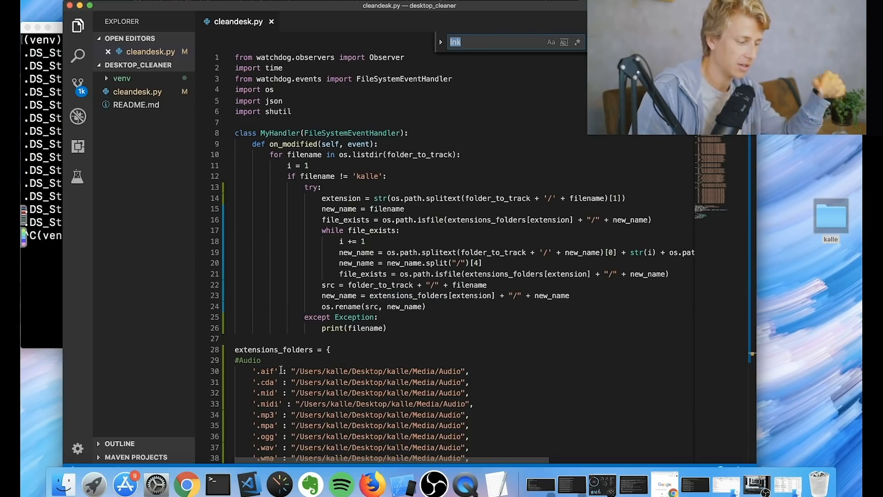
mouse_move(360, 375)
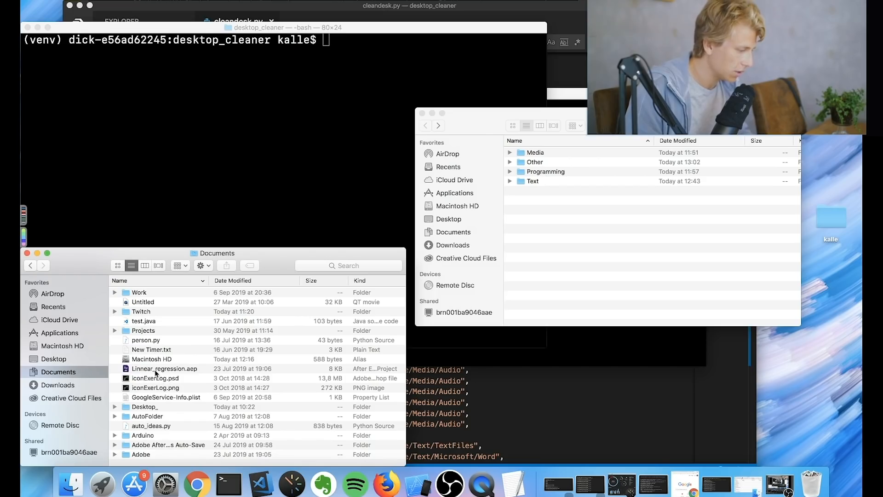
- Relaunch cleandesk.py and select Linnear_regression.aep and iconExerLog.png in Documents
left_click(165, 368)
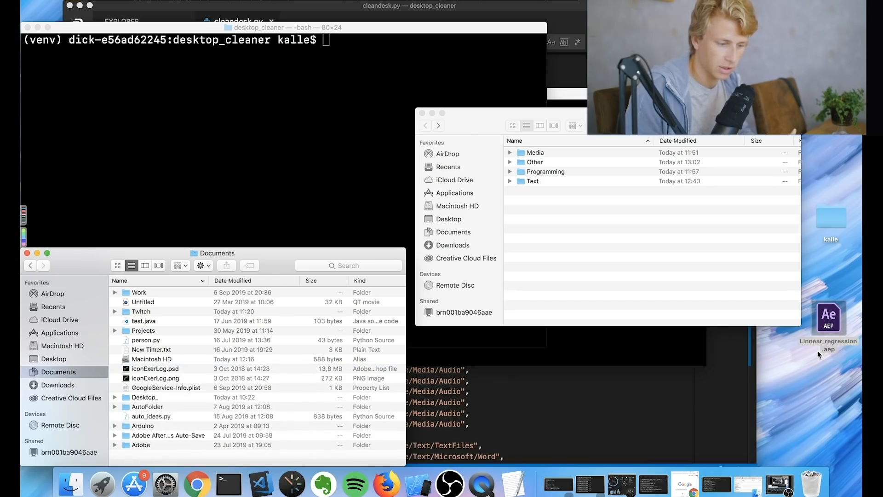
mouse_move(290, 386)
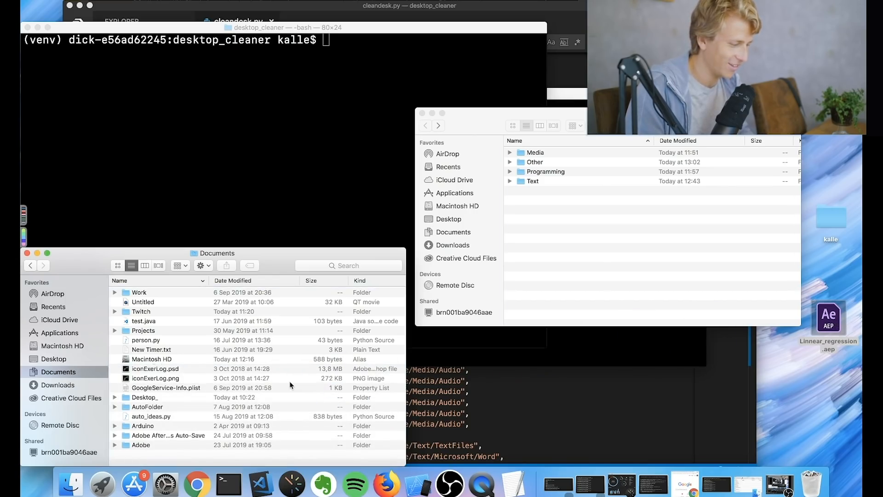
type("python cleandesk.py")
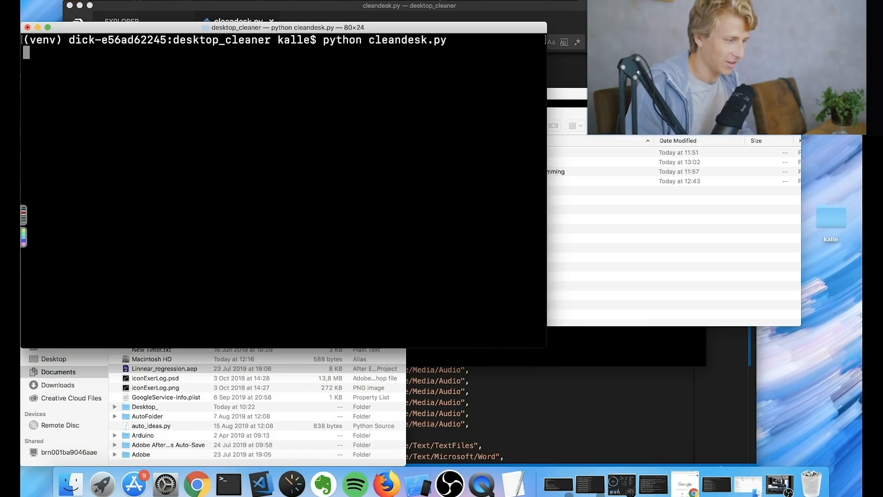
left_click(165, 368)
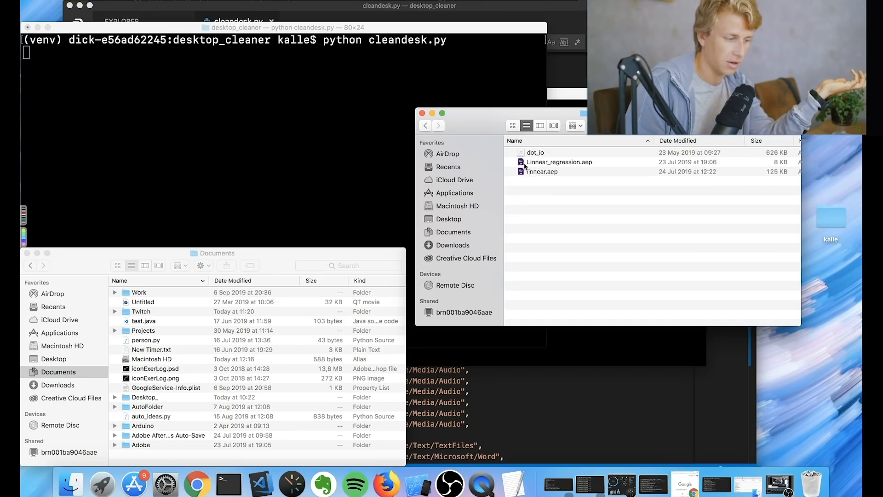
mouse_move(228, 381)
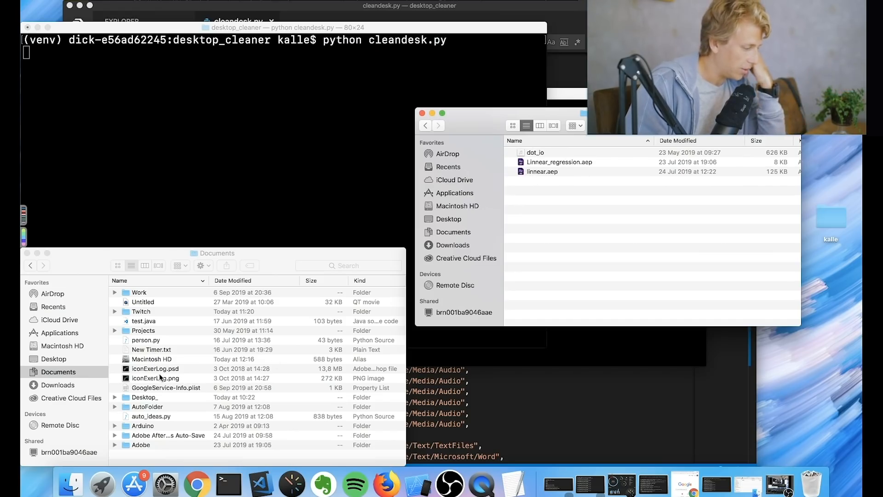
left_click(156, 377)
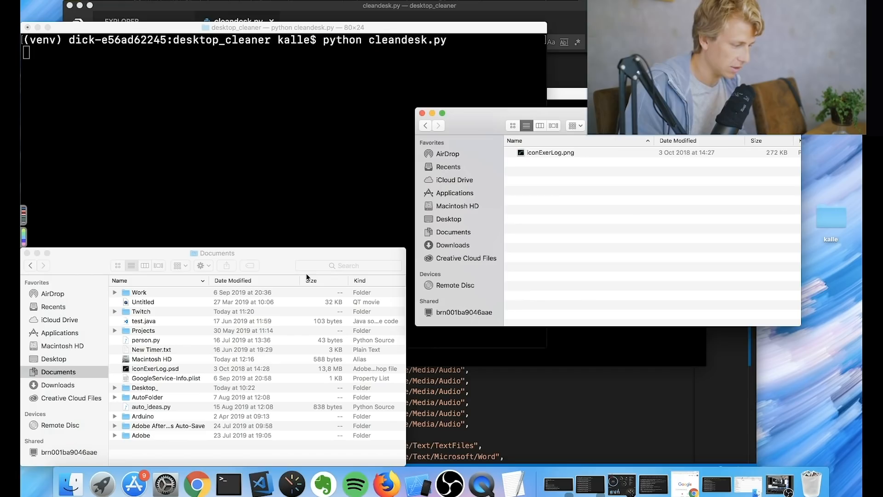
- Move auto_ideas.py to the Desktop and find it in kalle's Programming/Python folder
left_click_drag(151, 406, 703, 397)
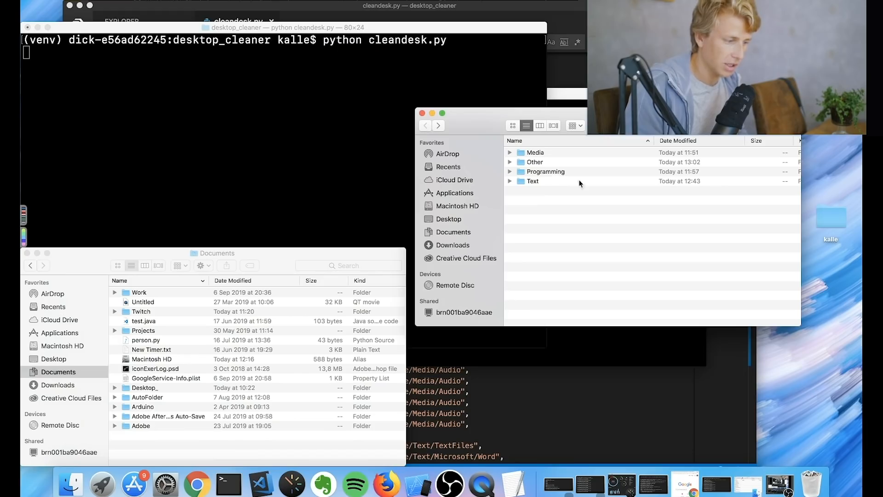
double_click(545, 171)
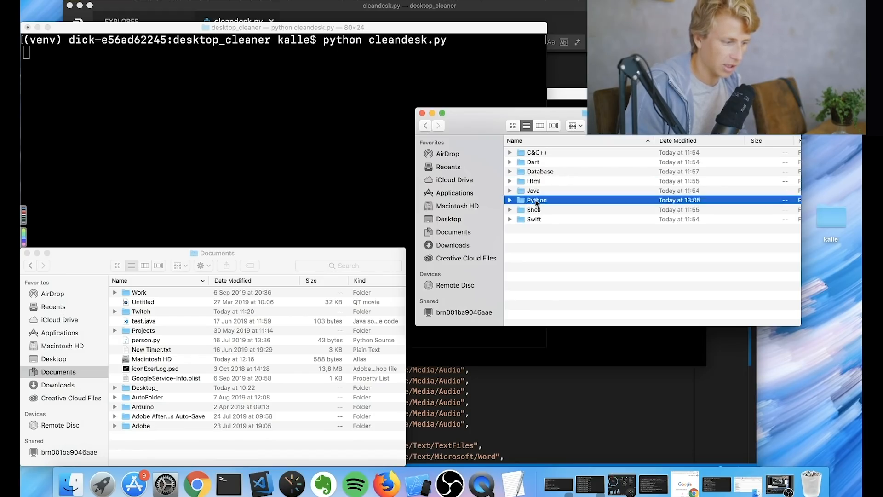
double_click(535, 200)
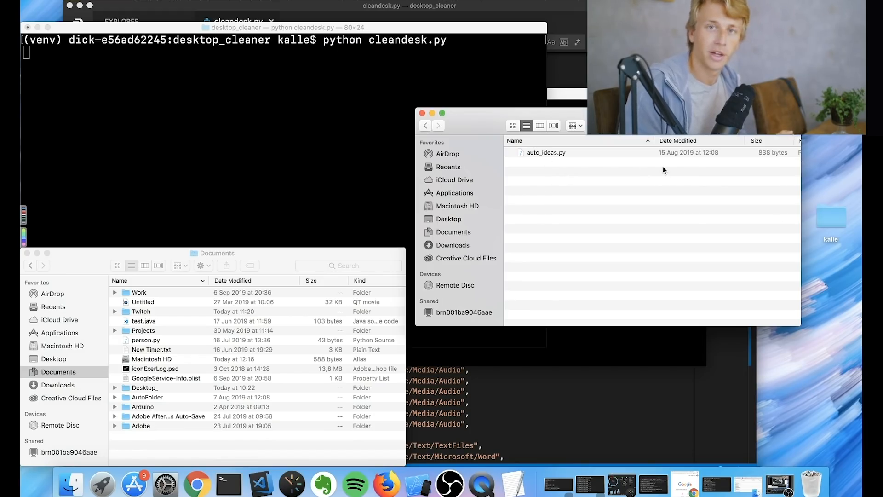